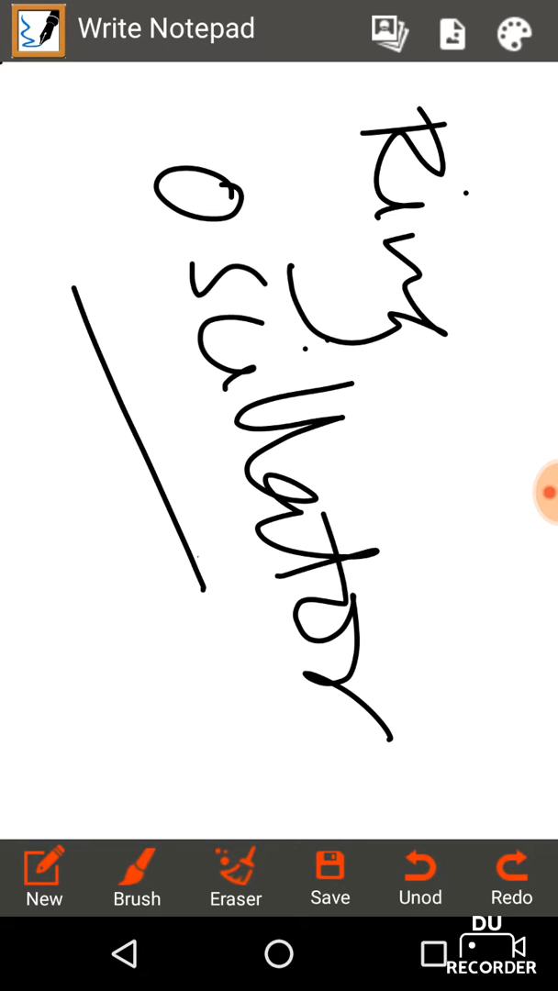
Hand-write the label 'NOT' sideways beneath the title underline
{"action": "left_click_drag", "start_coordinate": [55, 481], "coordinate": [105, 478]}
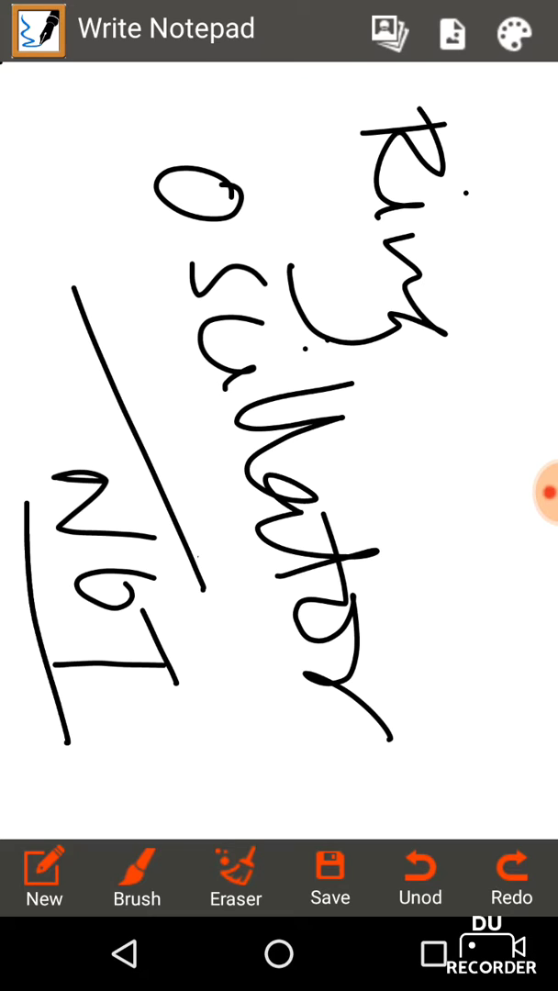
On a fresh page, draw three looped inverters with two slanted marks and an arrow at the last one
{"action": "left_click", "coordinate": [539, 493]}
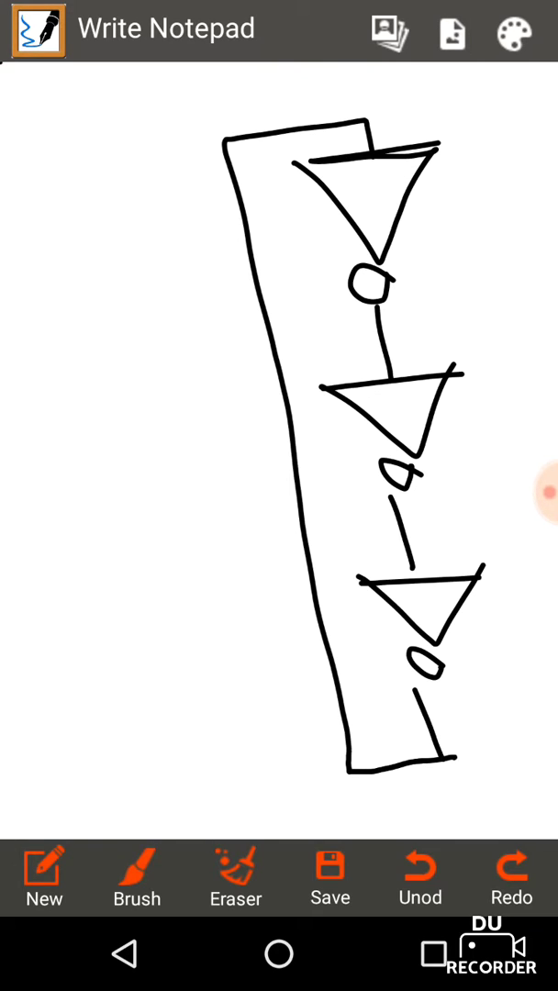
{"action": "left_click_drag", "start_coordinate": [450, 91], "coordinate": [532, 211]}
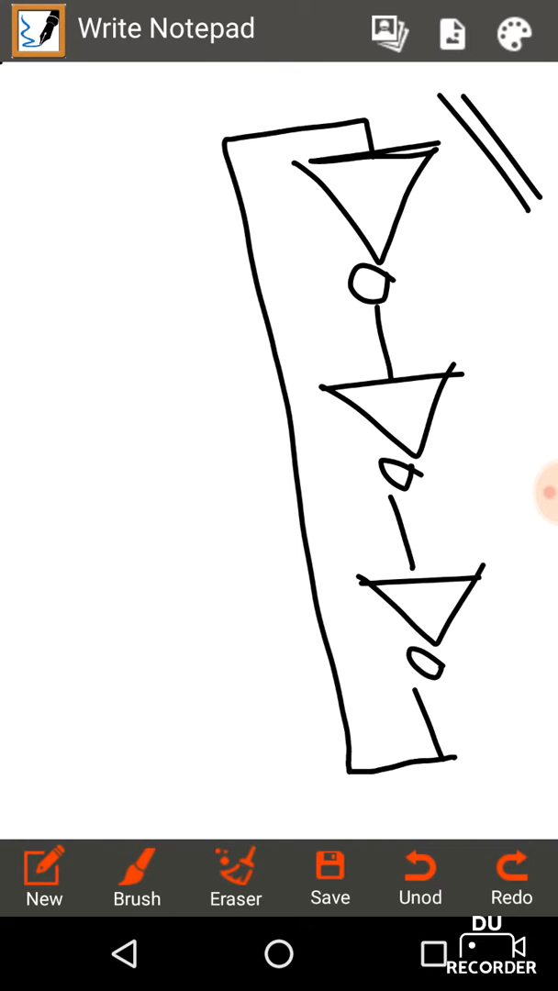
{"action": "left_click_drag", "start_coordinate": [469, 661], "coordinate": [528, 734]}
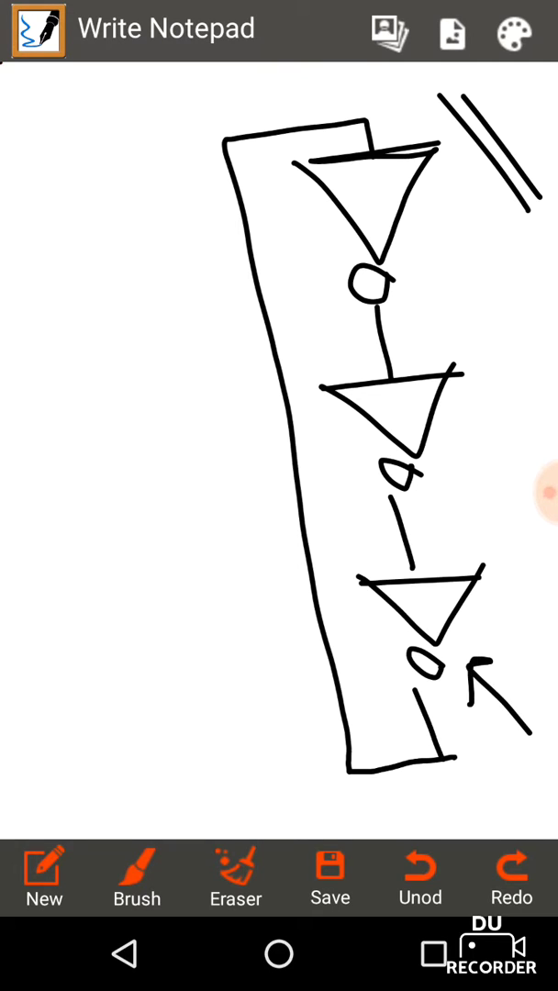
Draw a square wave with dotted levels left of the ring and arrows toward it
{"action": "left_click_drag", "start_coordinate": [138, 120], "coordinate": [216, 111]}
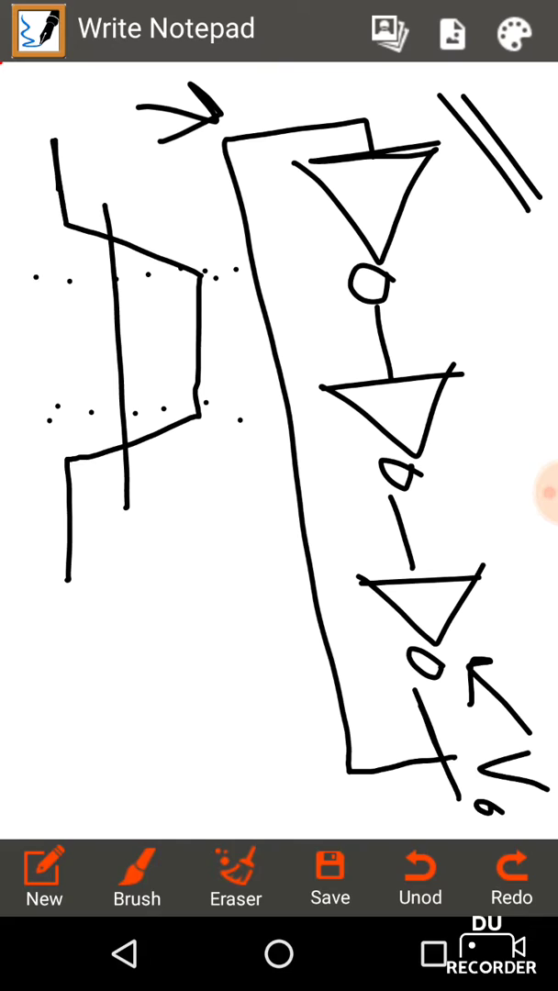
{"action": "left_click_drag", "start_coordinate": [82, 156], "coordinate": [198, 216]}
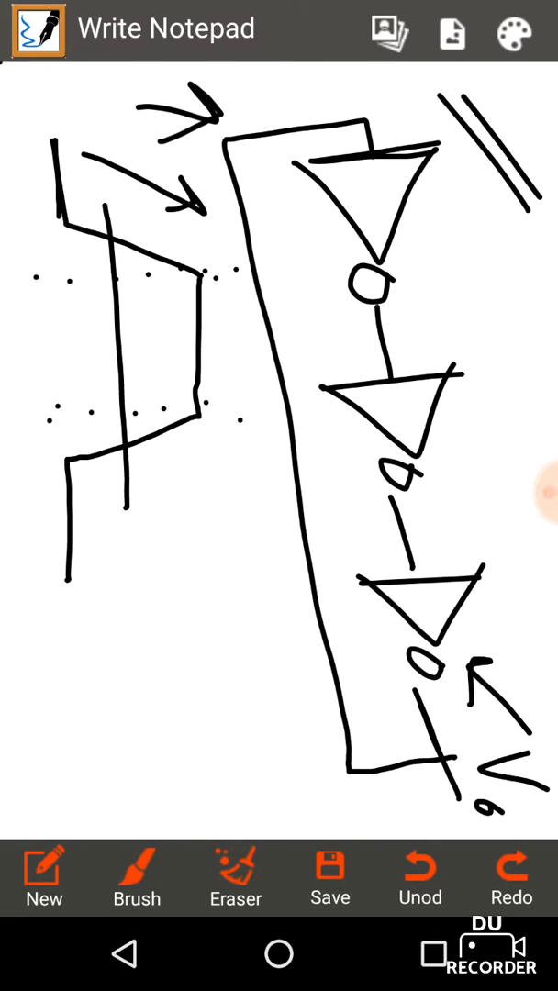
Erase the waveform and draw a curved feedback arrow over the ring with strokes at the first inverter
{"action": "left_click_drag", "start_coordinate": [37, 197], "coordinate": [35, 303]}
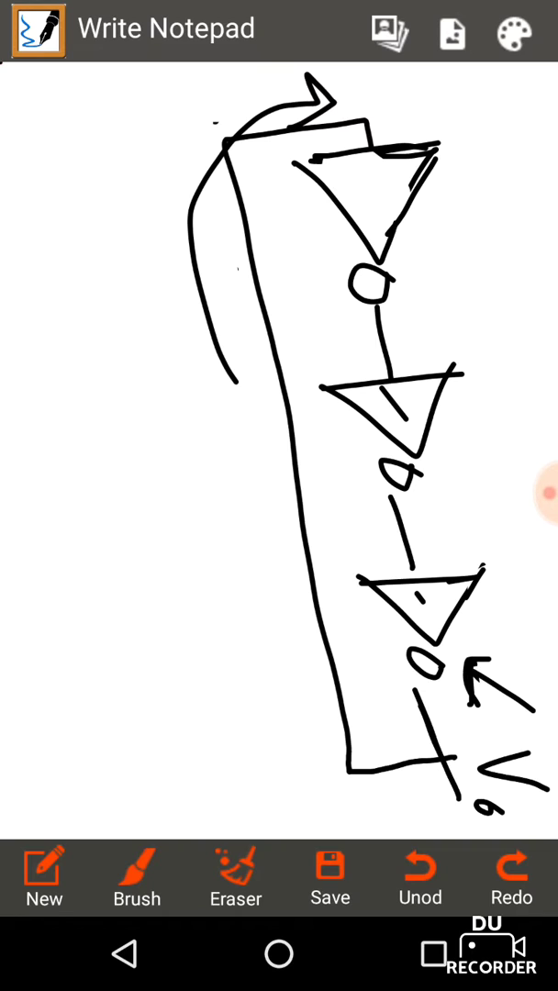
{"action": "left_click_drag", "start_coordinate": [57, 149], "coordinate": [89, 180]}
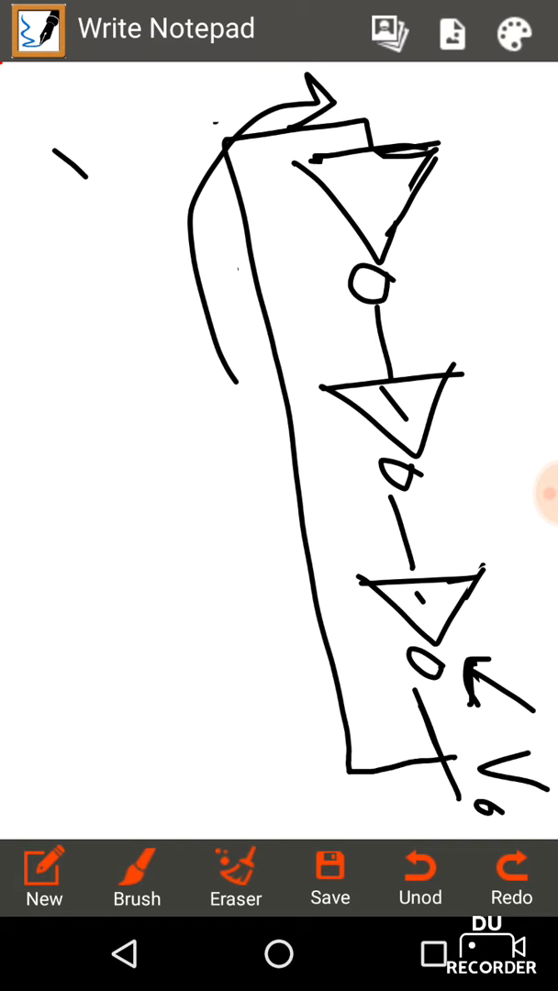
{"action": "left_click_drag", "start_coordinate": [57, 144], "coordinate": [167, 271]}
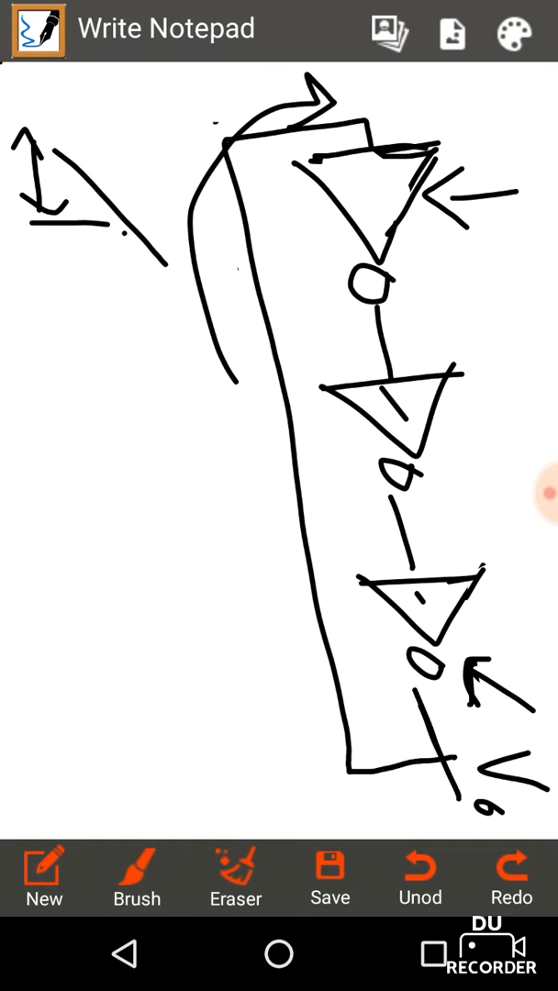
Draw delay arrows beside each inverter stage, then clear the left-side sketches
{"action": "left_click_drag", "start_coordinate": [211, 514], "coordinate": [192, 597]}
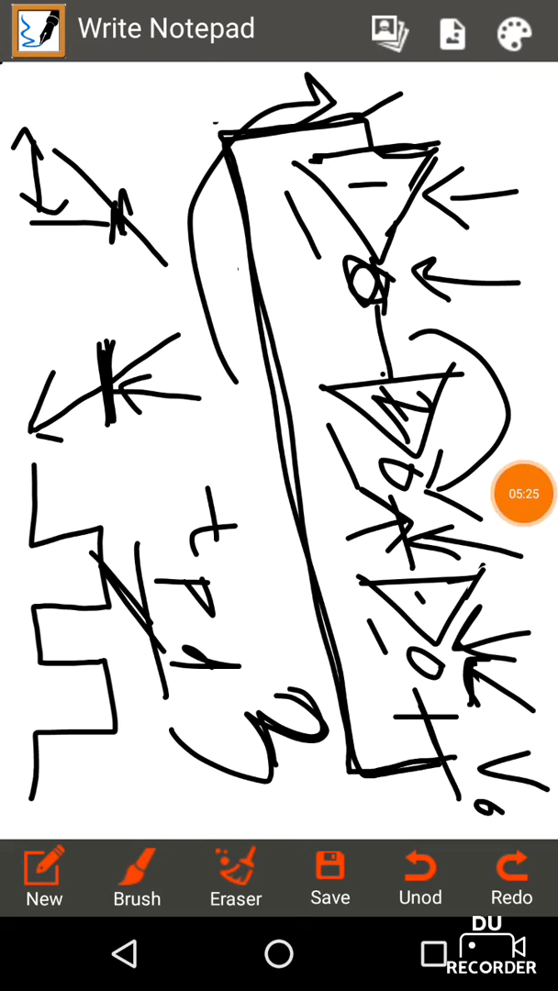
{"action": "left_click", "coordinate": [420, 876]}
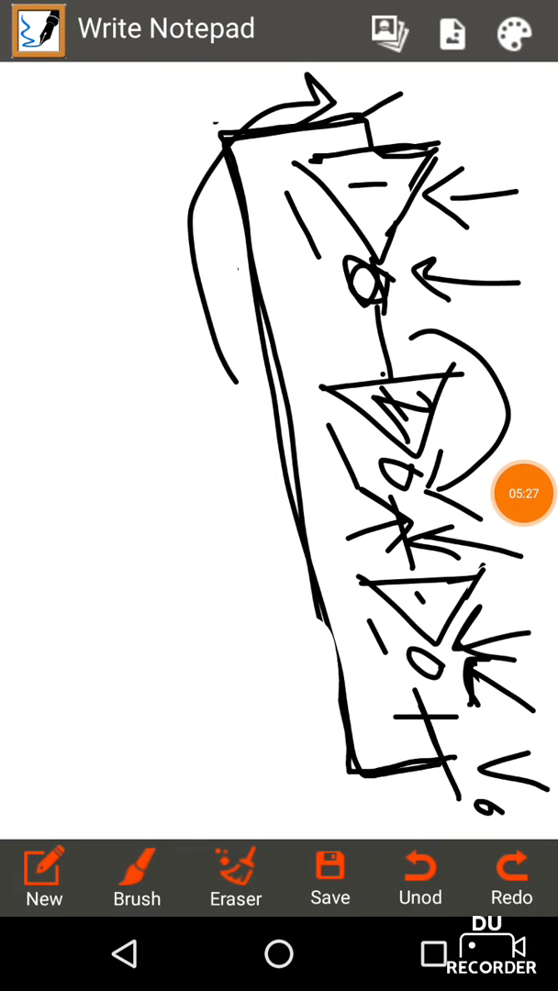
Sketch a square wave on the left with edge arrows and a tall double-headed arrow beside it
{"action": "left_click_drag", "start_coordinate": [60, 133], "coordinate": [60, 339]}
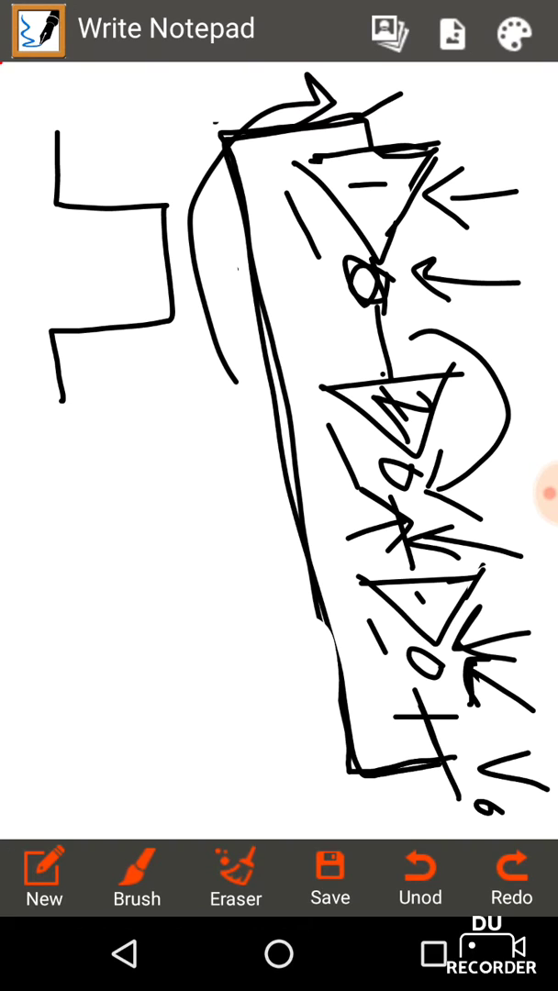
{"action": "left_click_drag", "start_coordinate": [83, 193], "coordinate": [110, 221]}
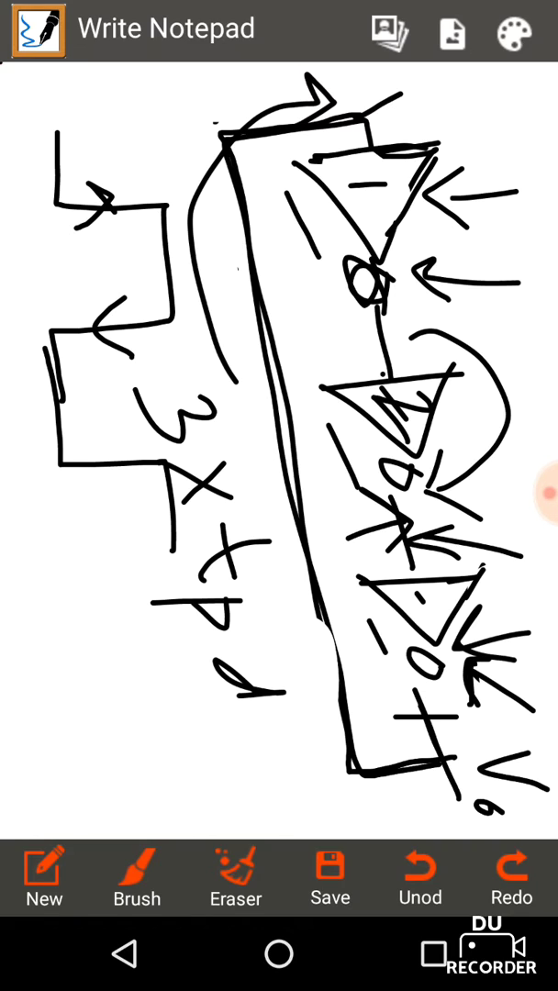
{"action": "left_click_drag", "start_coordinate": [87, 496], "coordinate": [120, 464]}
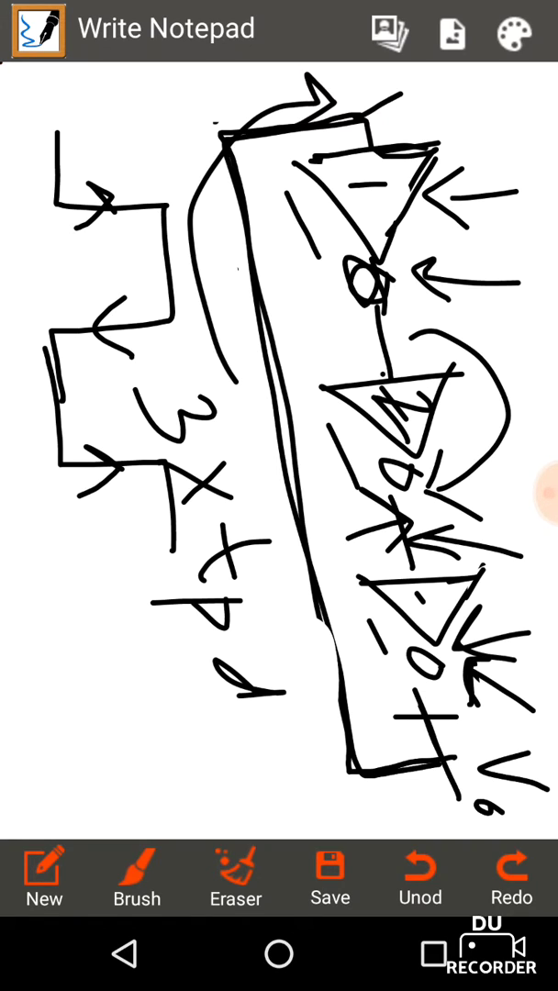
{"action": "left_click_drag", "start_coordinate": [46, 230], "coordinate": [65, 330]}
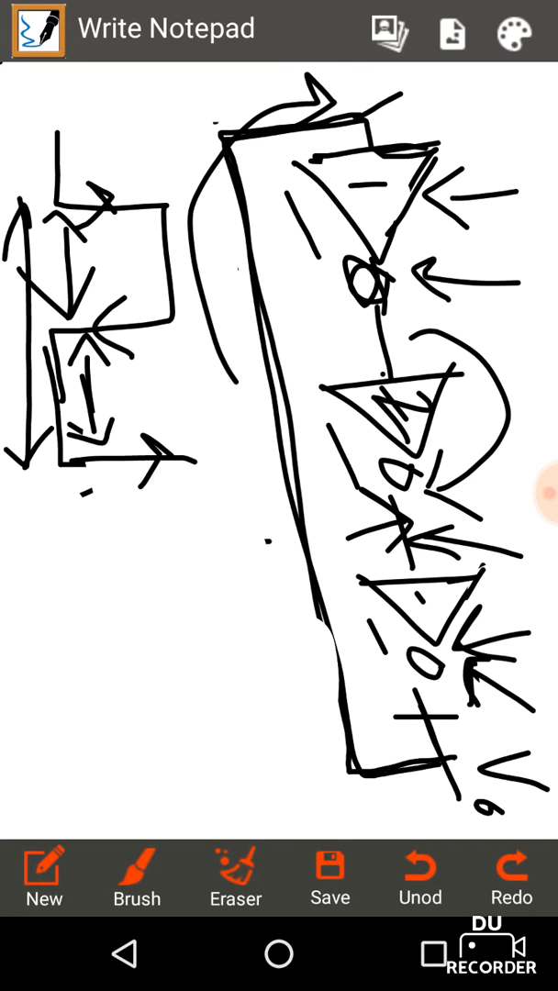
Hand-write '6 tpd' and the formula f = 1/(6 tpd) under the waveform
{"action": "left_click_drag", "start_coordinate": [239, 588], "coordinate": [285, 615]}
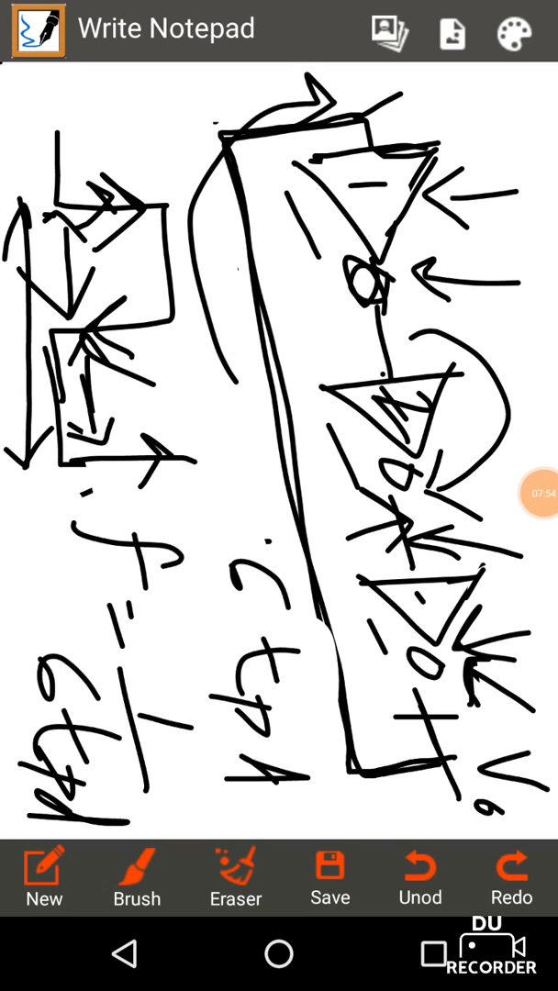
{"action": "left_click", "coordinate": [524, 494]}
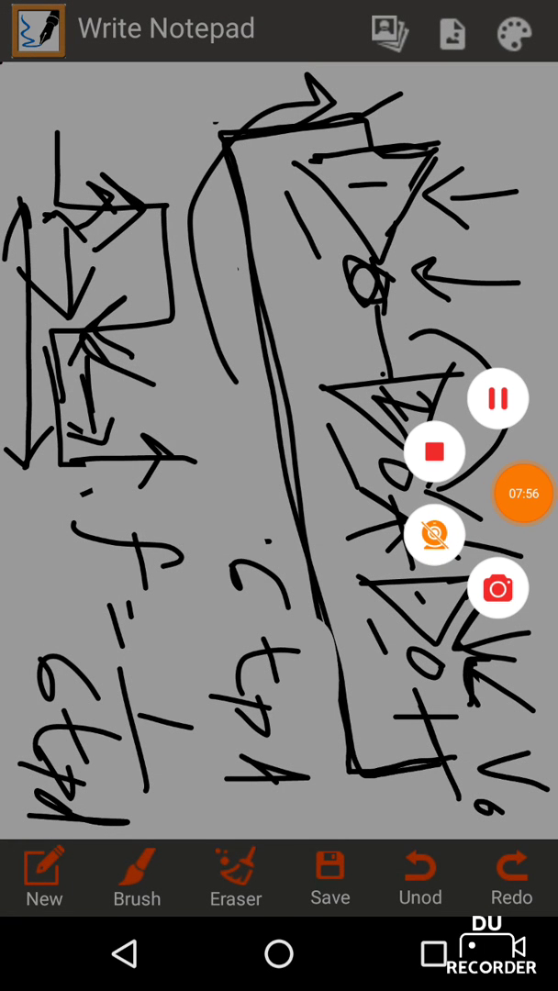